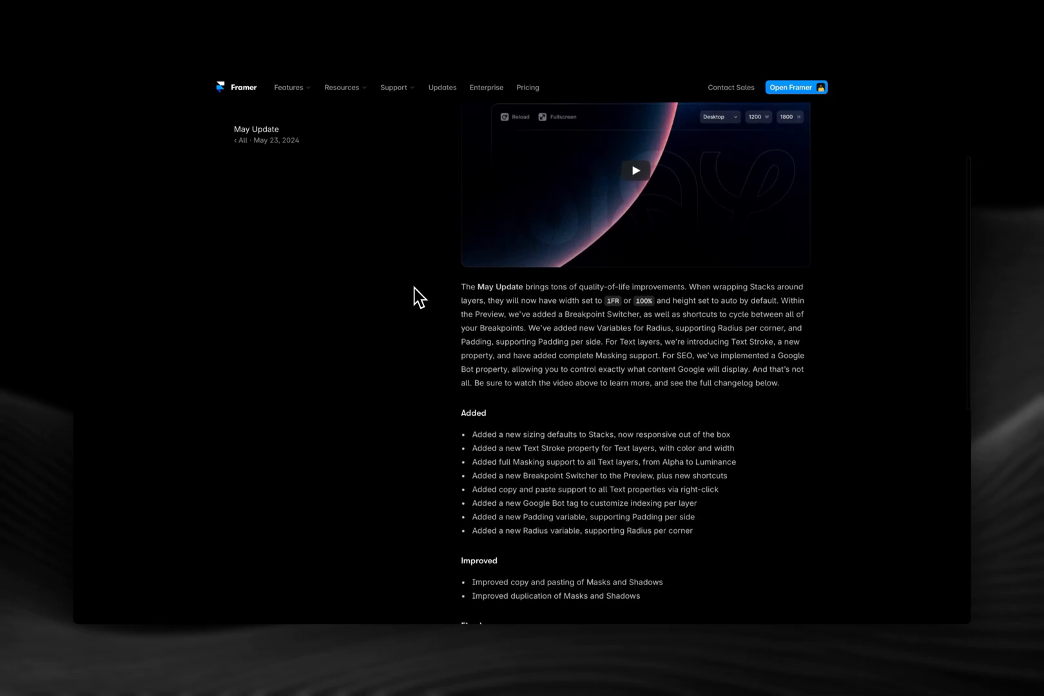
Step: Scroll down through the Framer May Update changelog
{"action": "scroll", "scroll_direction": "down", "scroll_amount": 3}
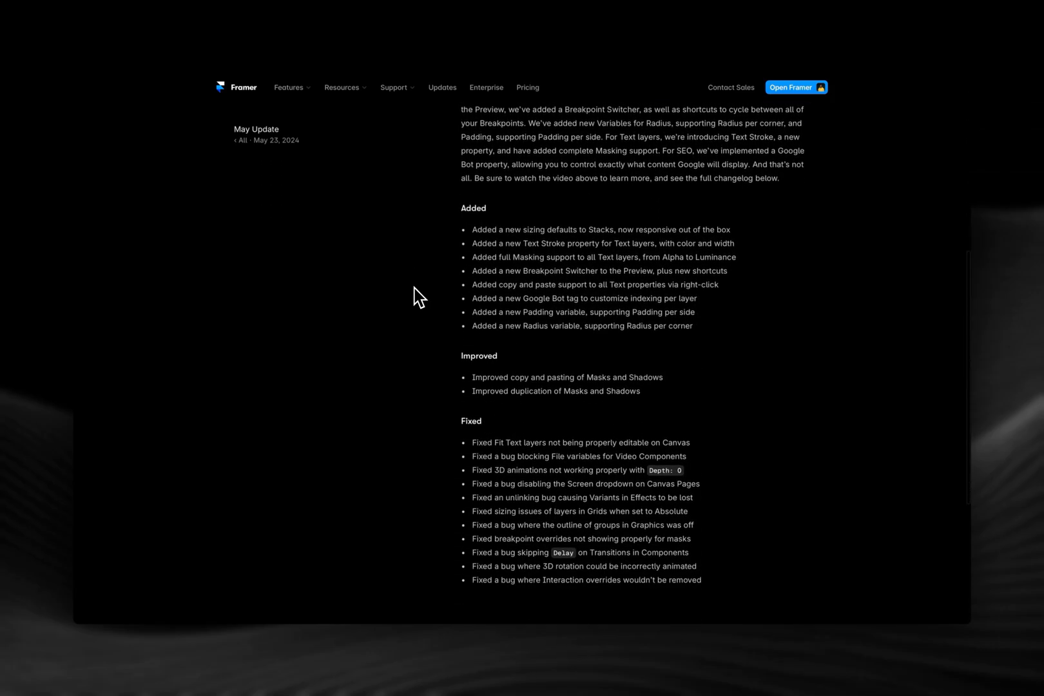
{"action": "scroll", "scroll_direction": "down", "scroll_amount": 3}
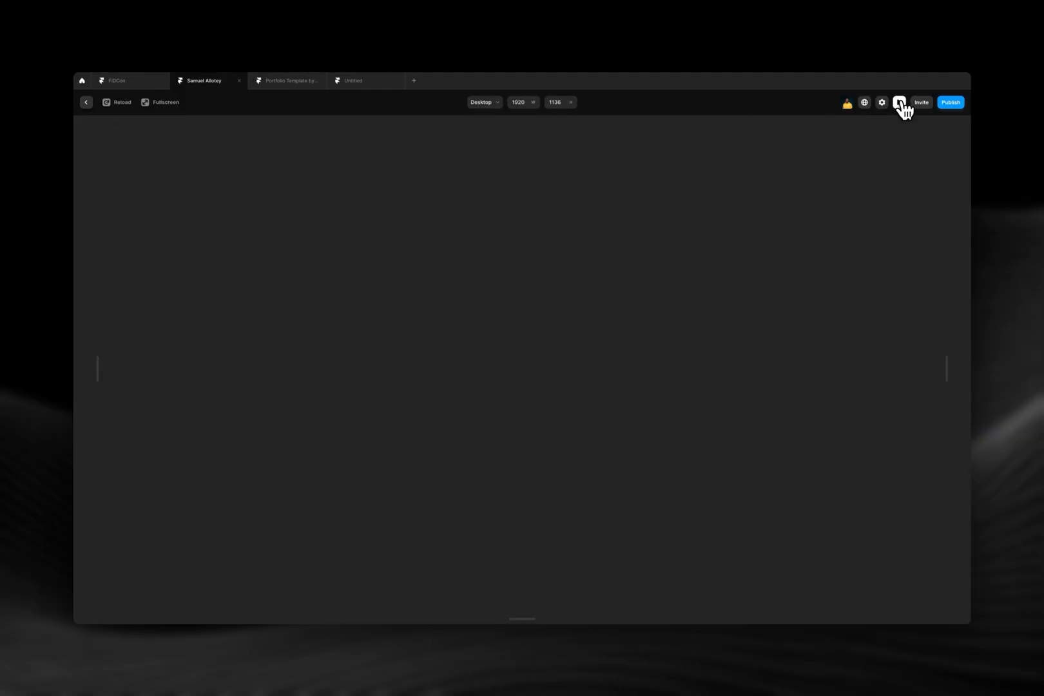
{"action": "left_click", "coordinate": [899, 101]}
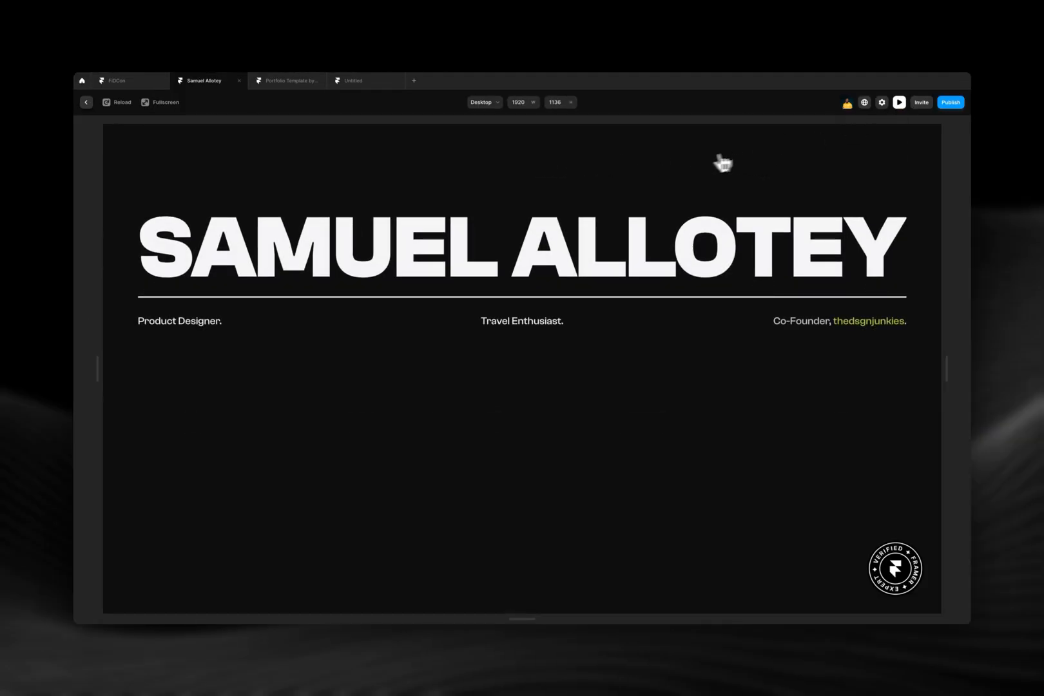
{"action": "scroll", "scroll_direction": "down", "scroll_amount": 3}
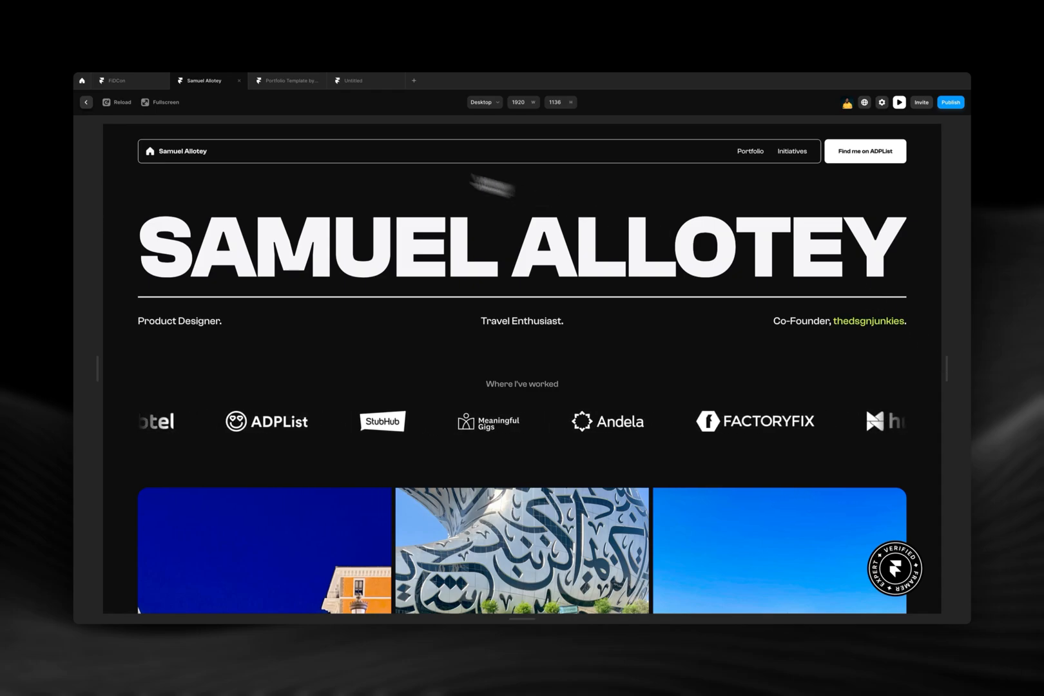
{"action": "left_click", "coordinate": [119, 80]}
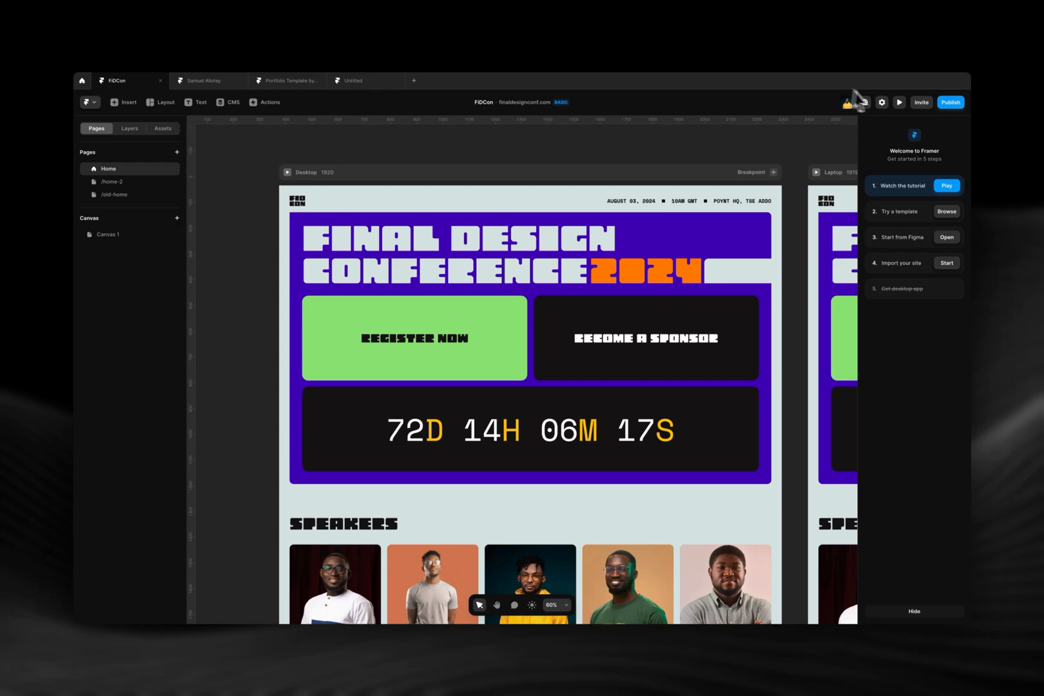
{"action": "left_click", "coordinate": [899, 102]}
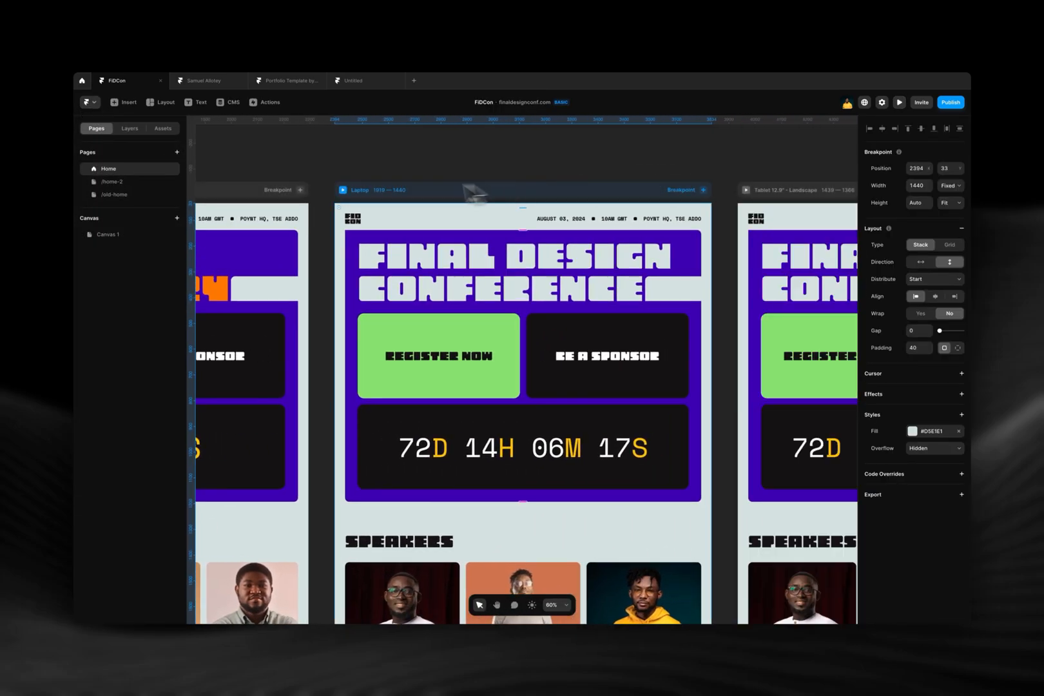
{"action": "left_click", "coordinate": [898, 102]}
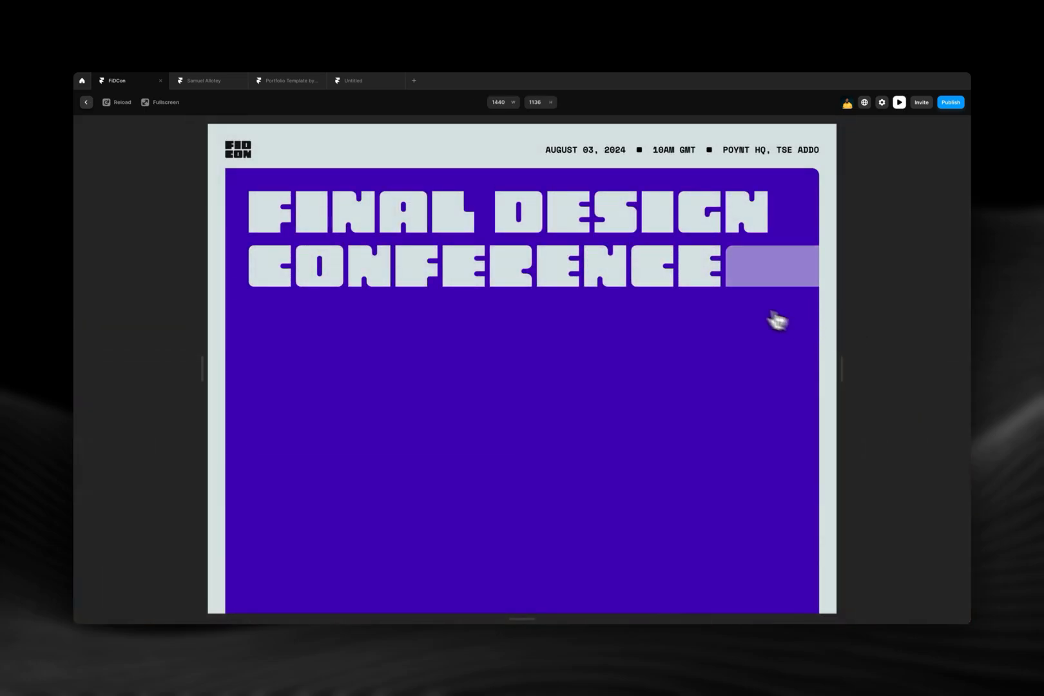
{"action": "left_click", "coordinate": [208, 80]}
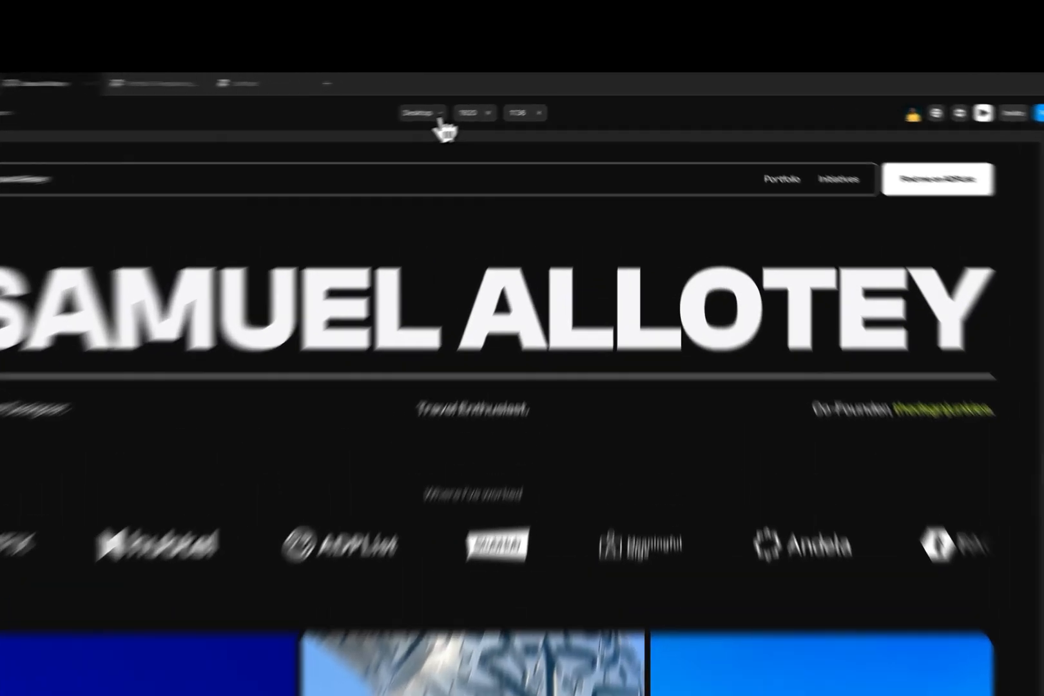
Step: Preview the portfolio at Laptop size, then switch through the tablet portrait and landscape breakpoints
{"action": "left_click", "coordinate": [307, 131]}
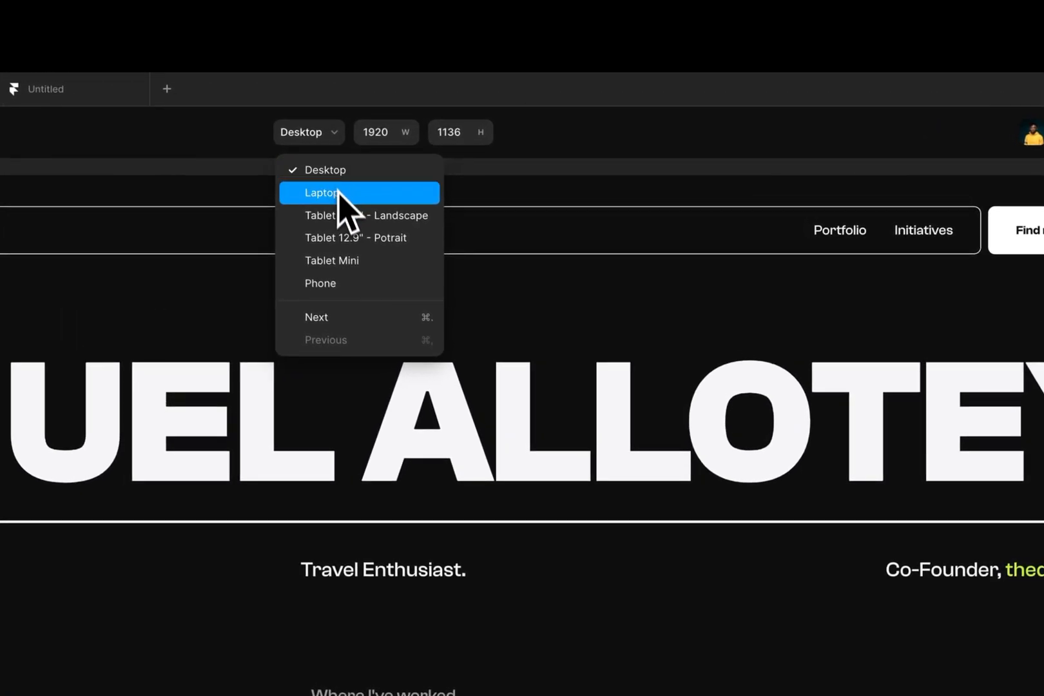
{"action": "left_click", "coordinate": [323, 193]}
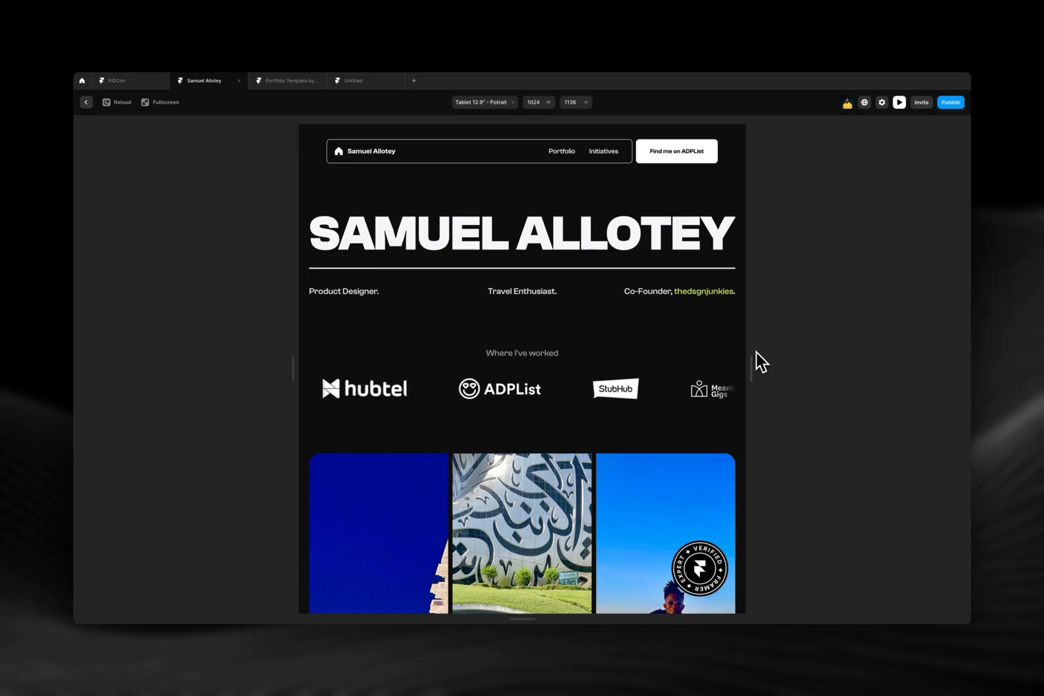
{"action": "left_click", "coordinate": [482, 102]}
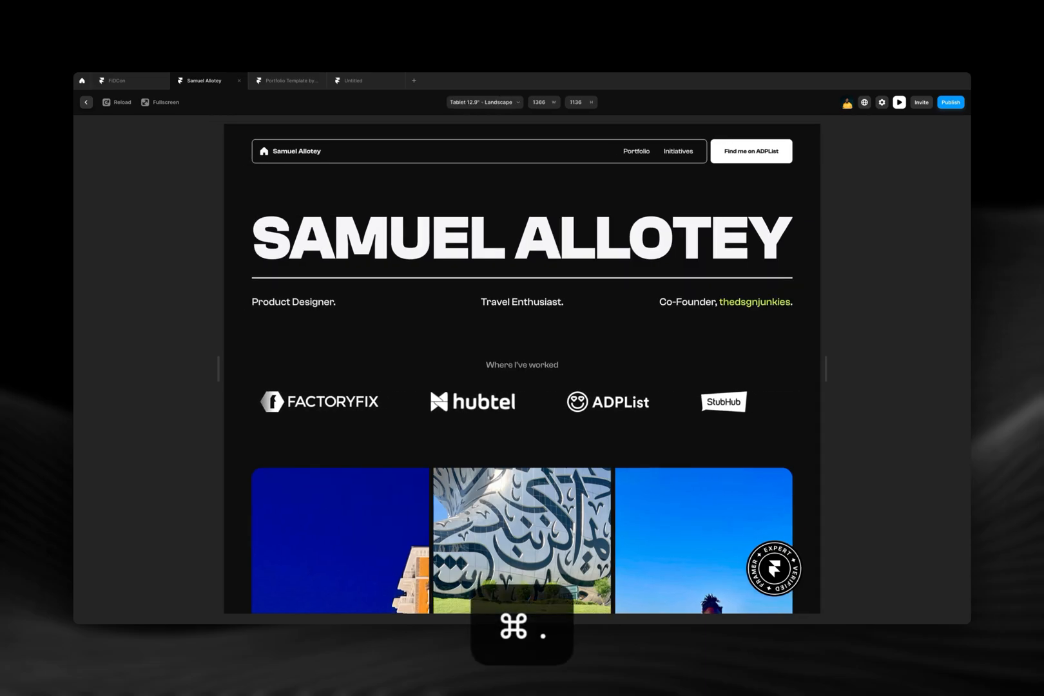
{"action": "left_click", "coordinate": [482, 102]}
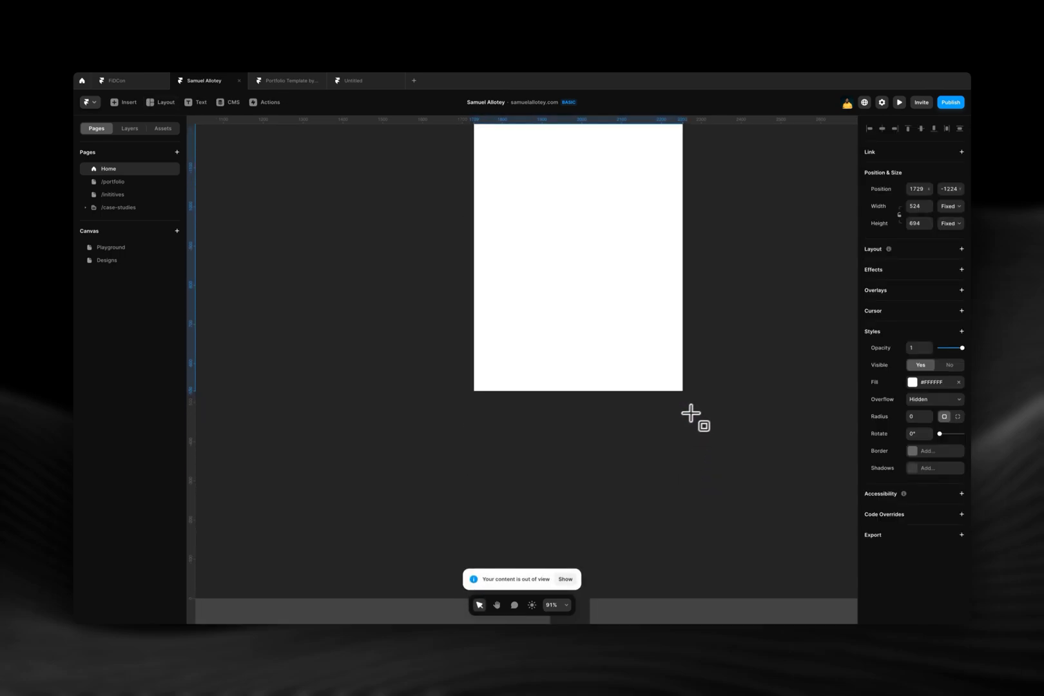
Step: Turn the white frame into a new component with Create Component
{"action": "left_click", "coordinate": [565, 579]}
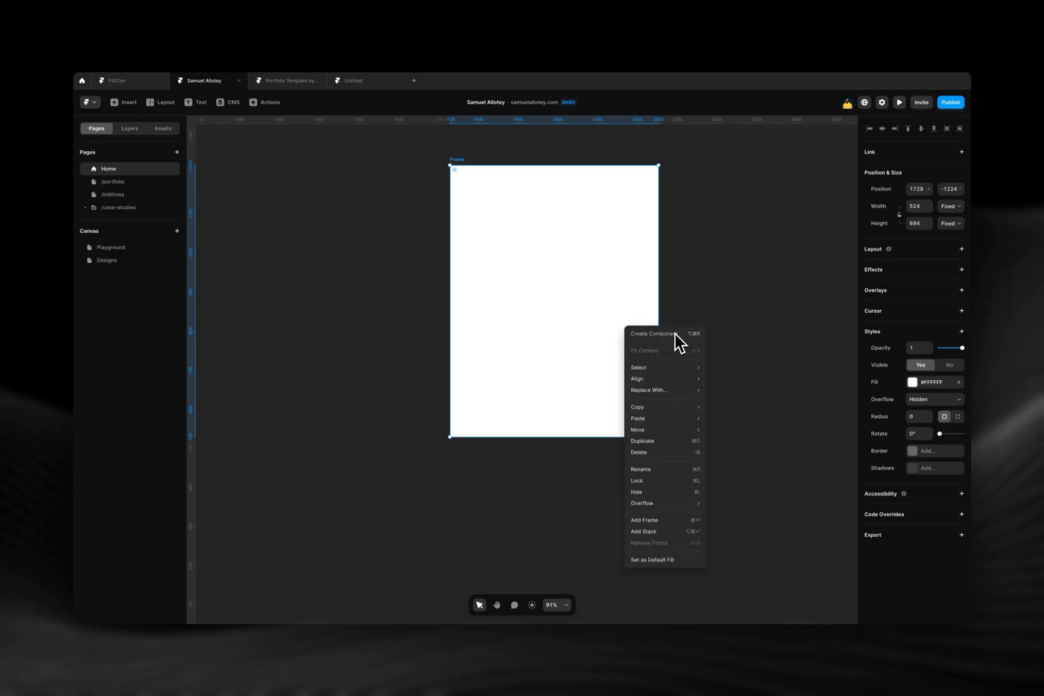
{"action": "left_click", "coordinate": [654, 334]}
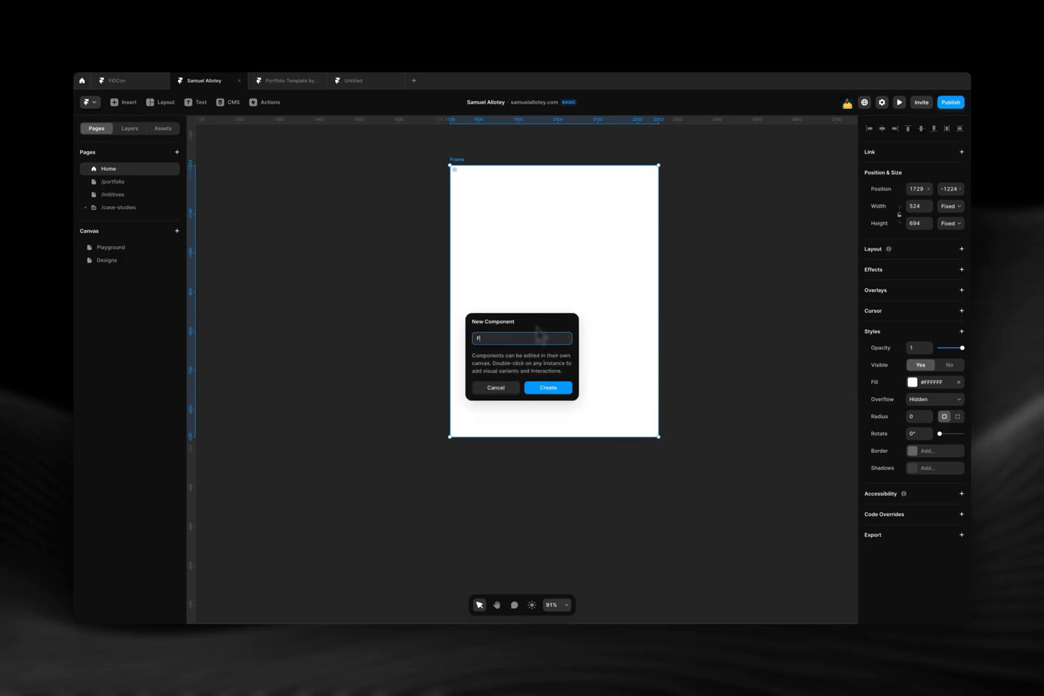
{"action": "left_click", "coordinate": [547, 388]}
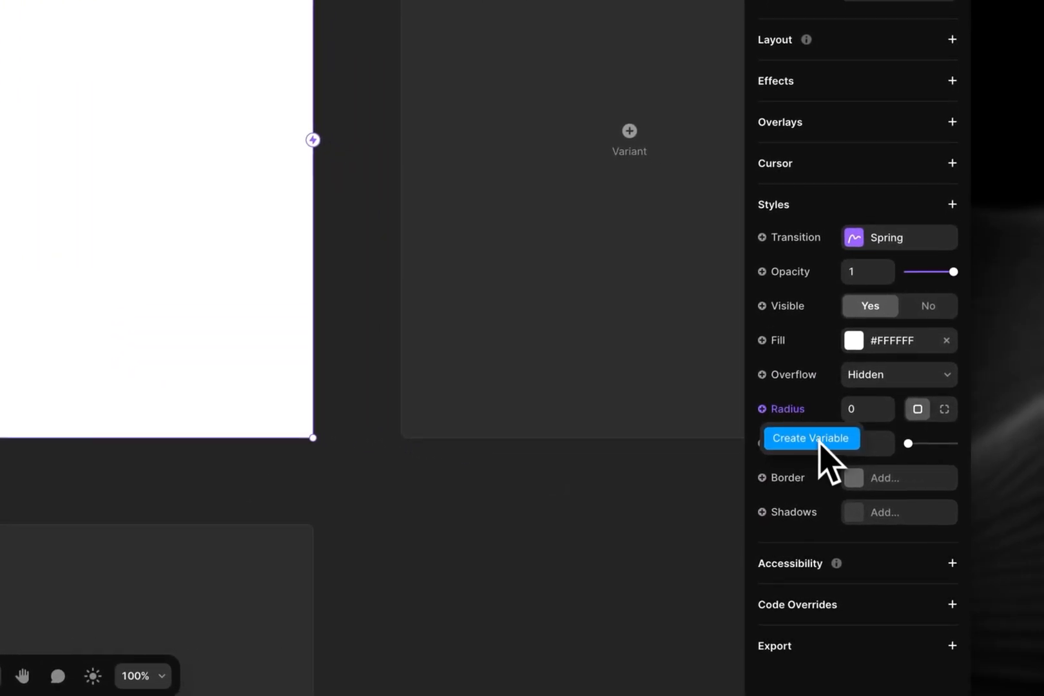
Step: Make the corner radius a per-corner component variable, enter 100, and view the rounded frame
{"action": "left_click", "coordinate": [809, 438]}
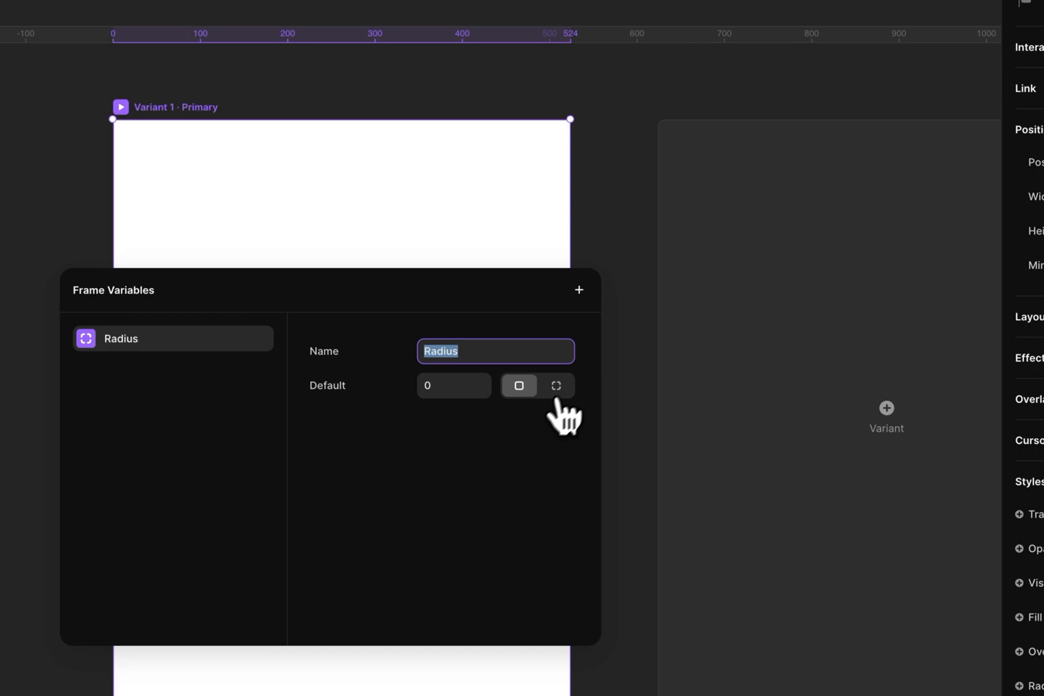
{"action": "left_click", "coordinate": [555, 385]}
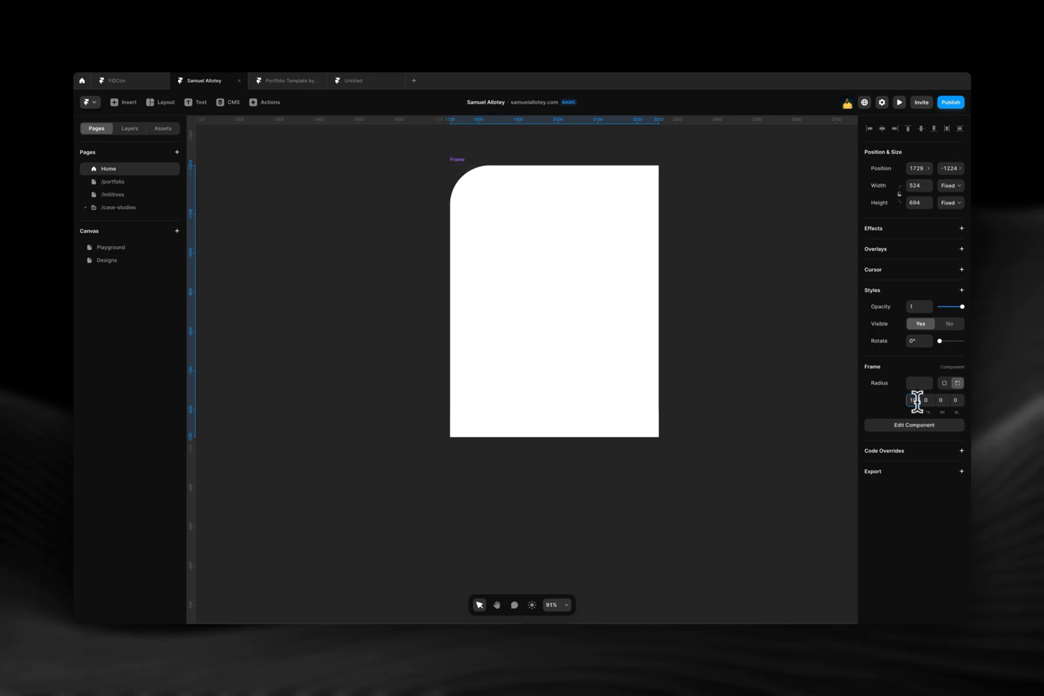
{"action": "type", "text": "100"}
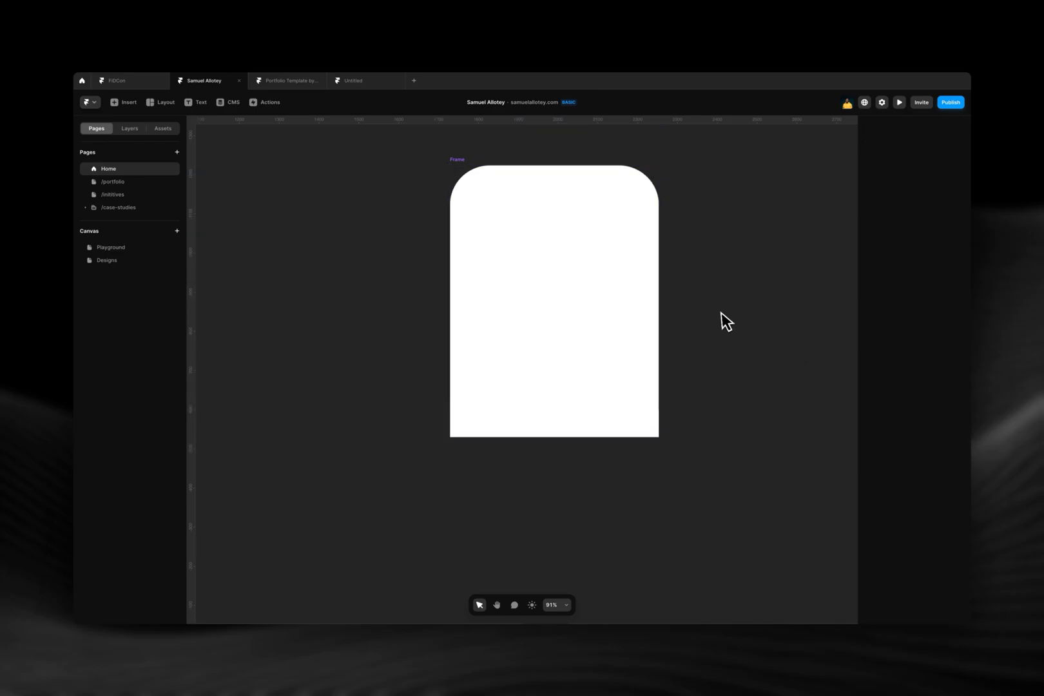
{"action": "left_click", "coordinate": [555, 299]}
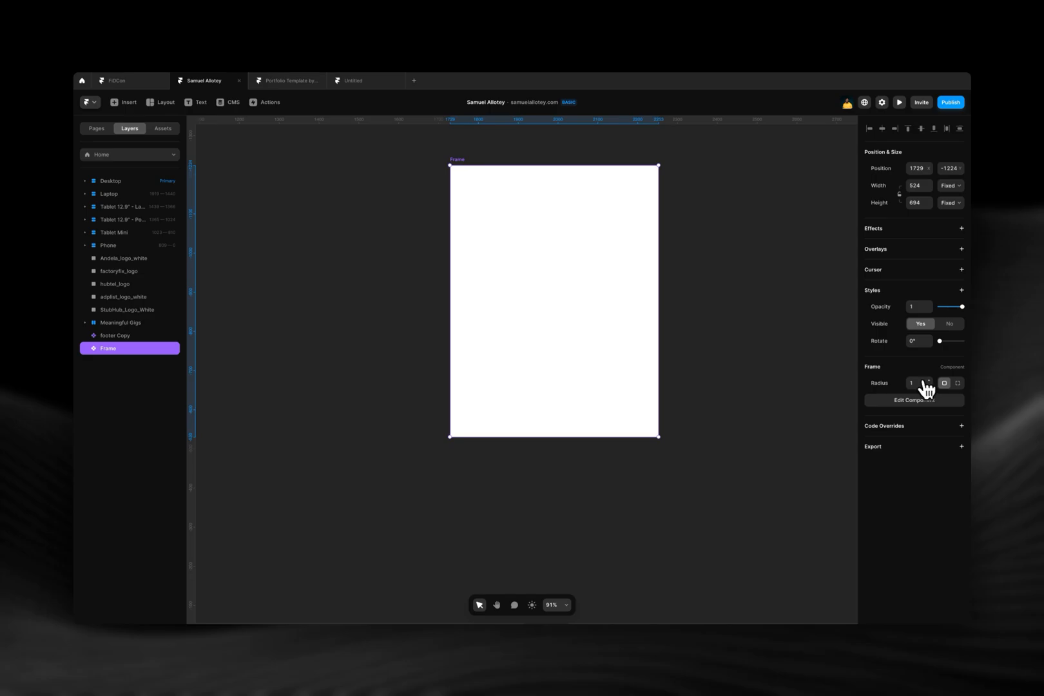
{"action": "mouse_move", "coordinate": [917, 390]}
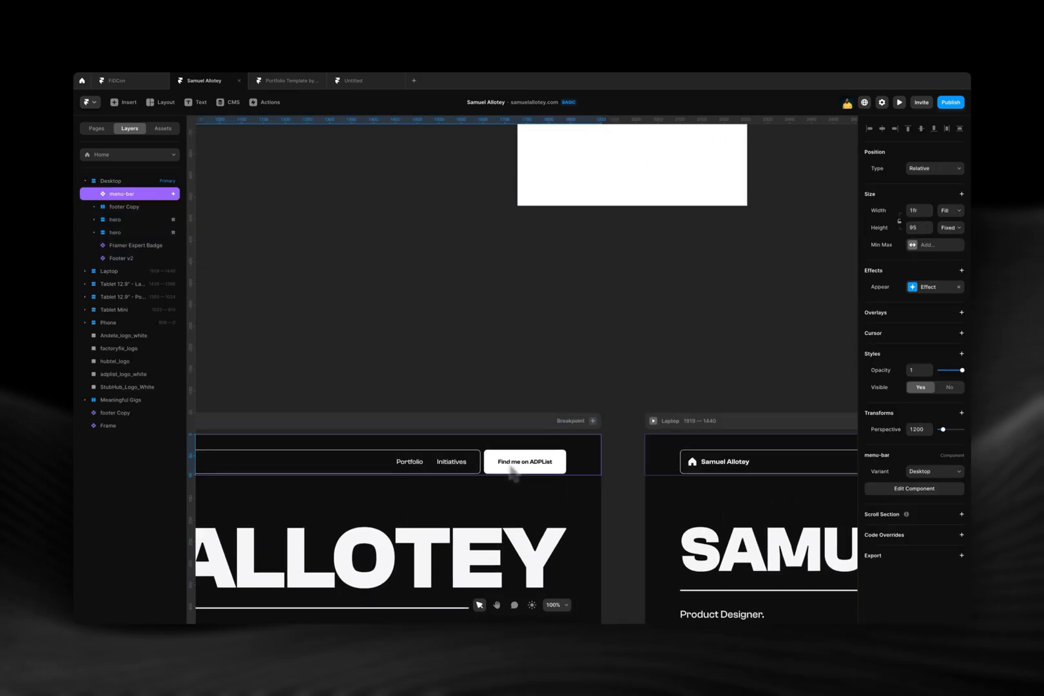
Step: Edit the Button.menu component and show its per-side padding (0/32/0/32), entering 000
{"action": "double_click", "coordinate": [524, 461]}
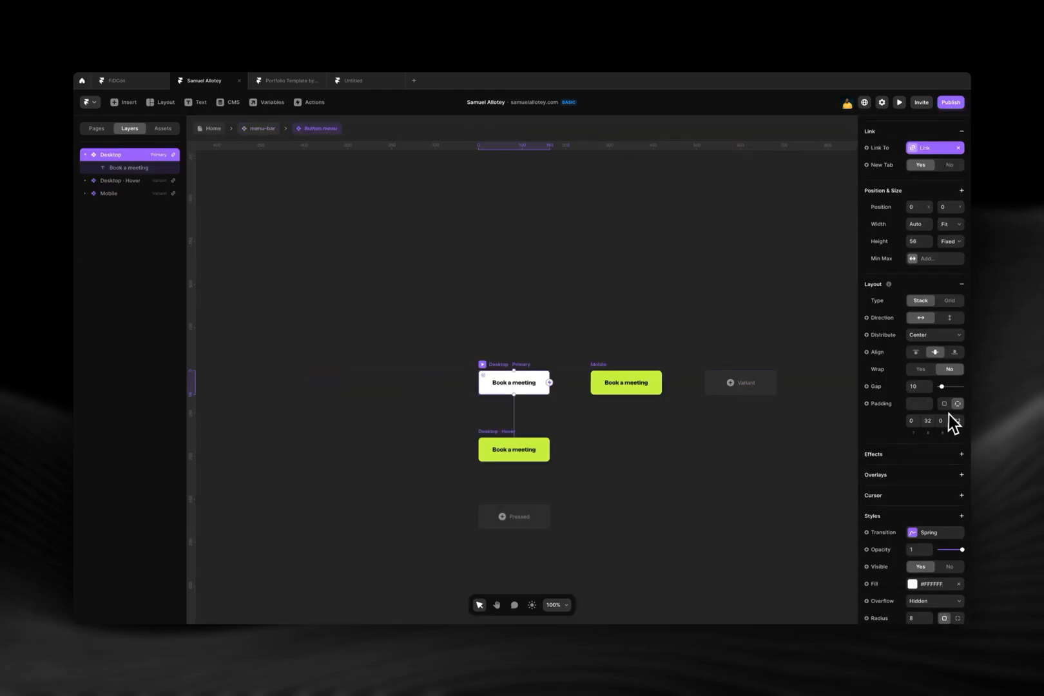
{"action": "left_click", "coordinate": [958, 420]}
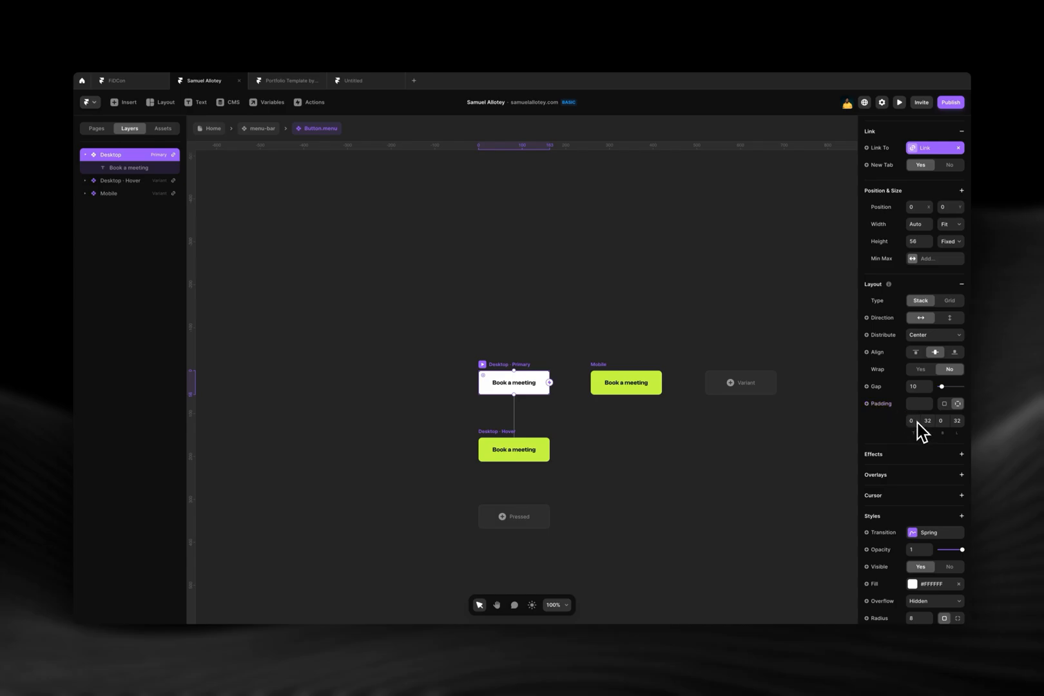
{"action": "mouse_move", "coordinate": [925, 431]}
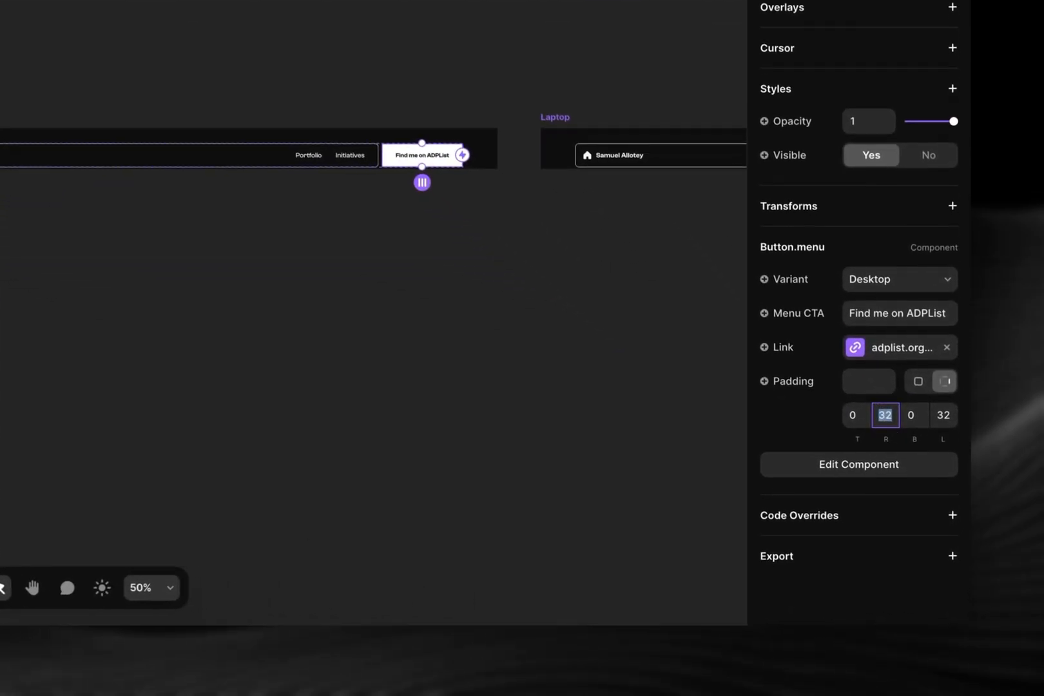
{"action": "type", "text": "000"}
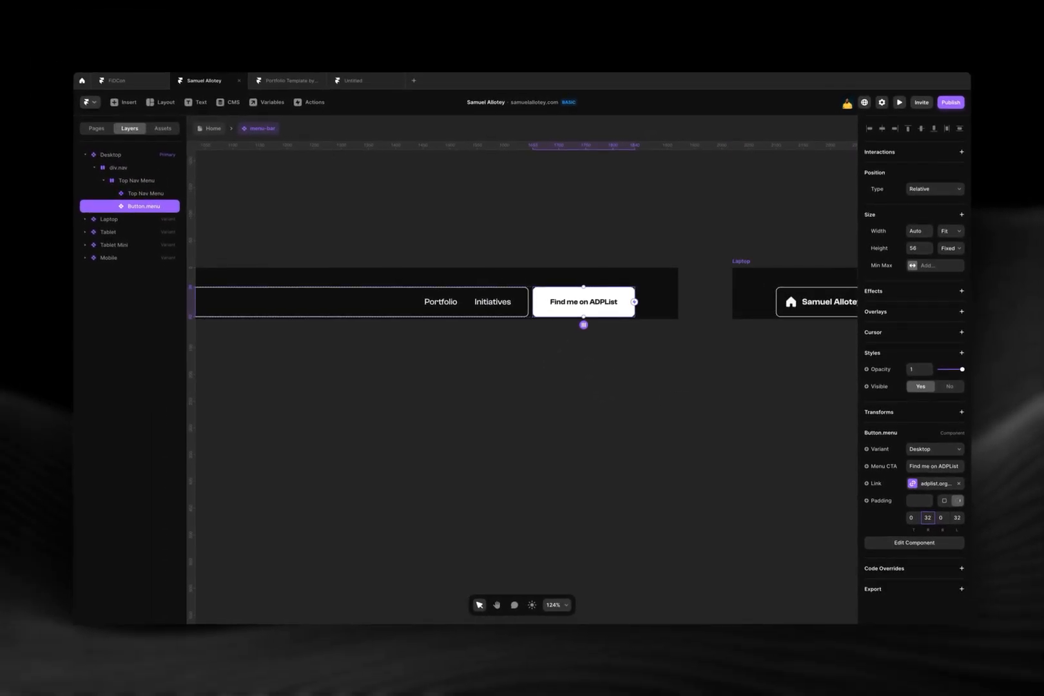
{"action": "mouse_move", "coordinate": [623, 330]}
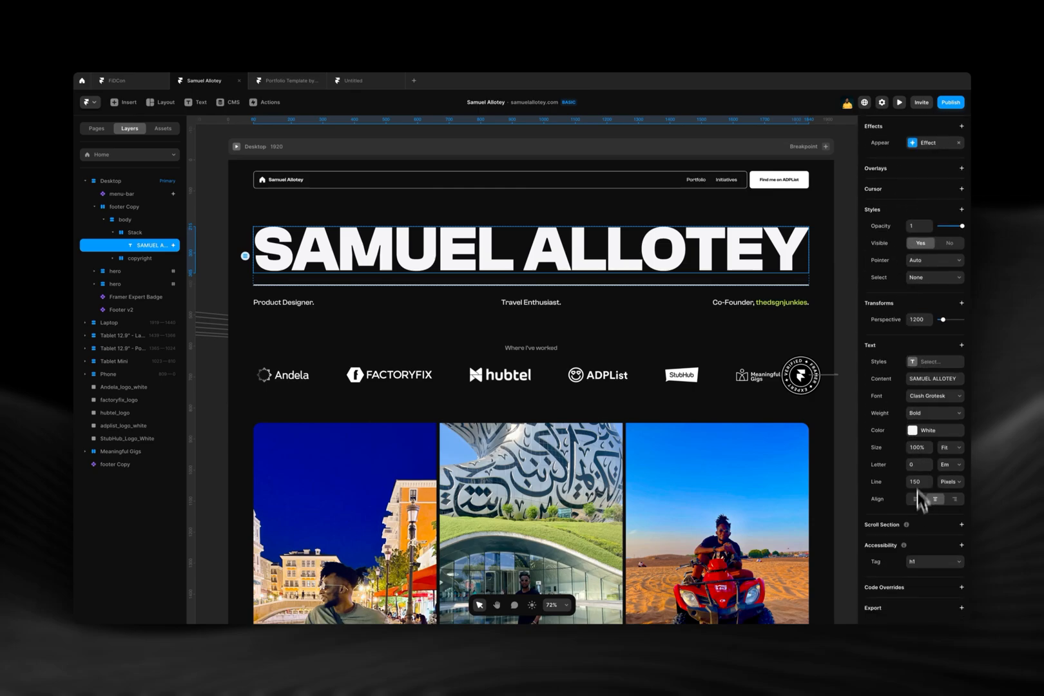
Step: Add a stroke to the SAMUEL ALLOTEY title and adjust its stroke width
{"action": "left_click", "coordinate": [961, 345]}
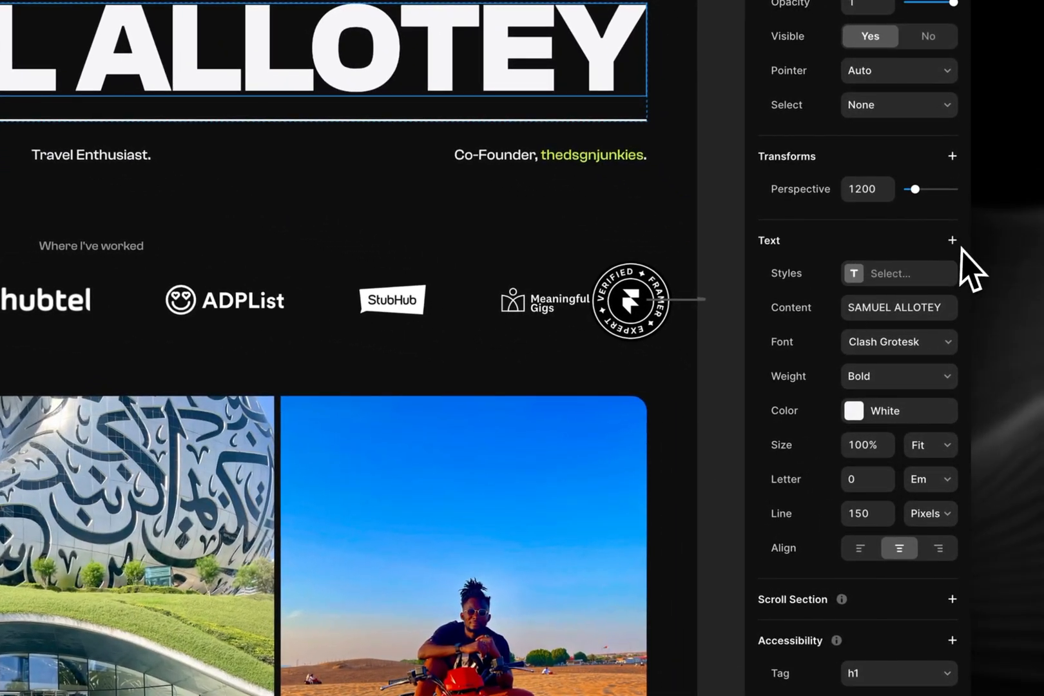
{"action": "left_click", "coordinate": [951, 239]}
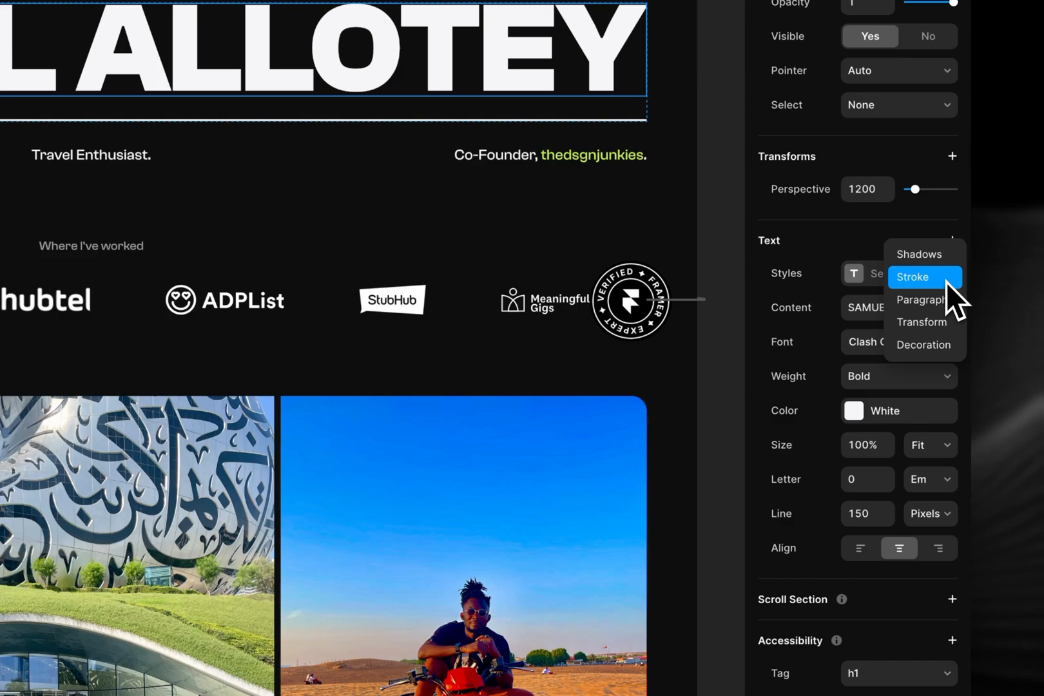
{"action": "left_click", "coordinate": [911, 276]}
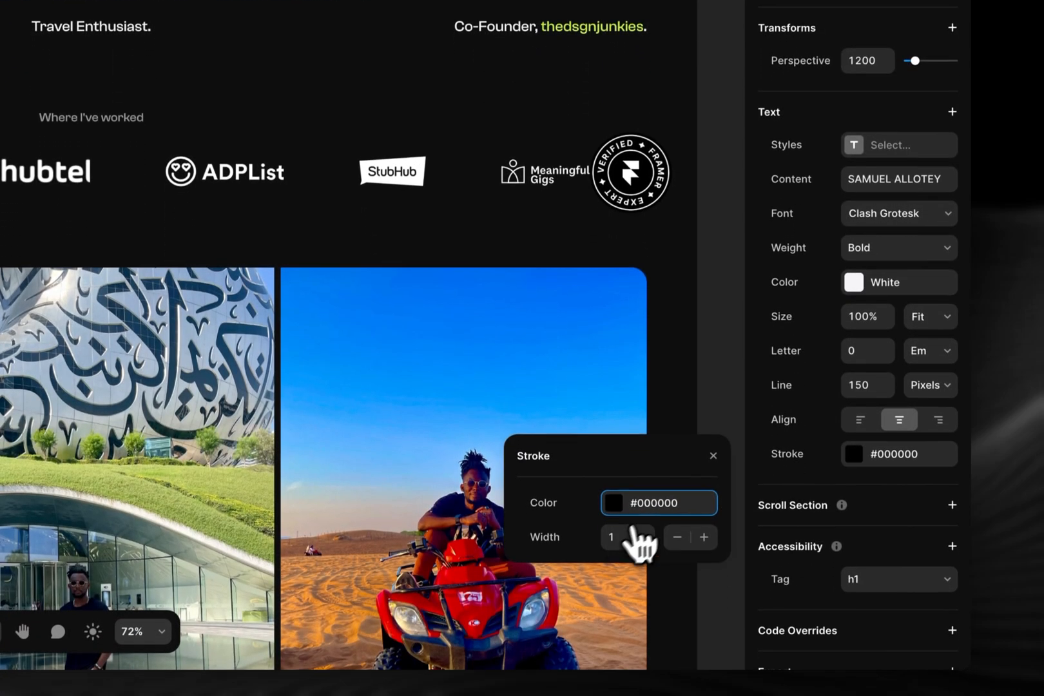
{"action": "left_click", "coordinate": [612, 503]}
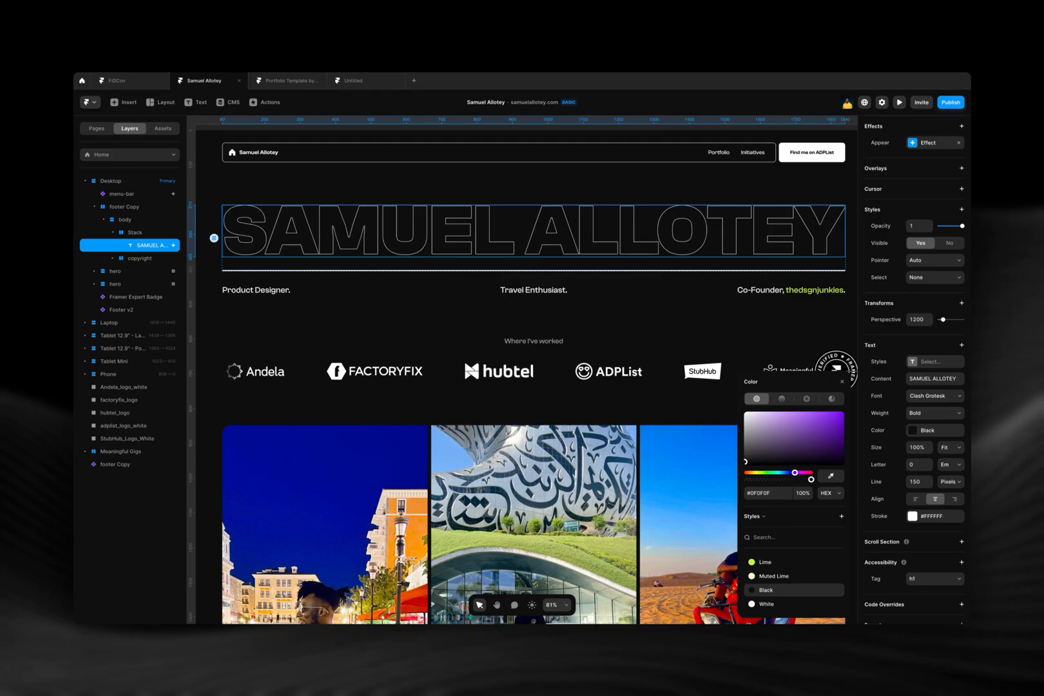
{"action": "scroll", "scroll_direction": "down", "scroll_amount": 3}
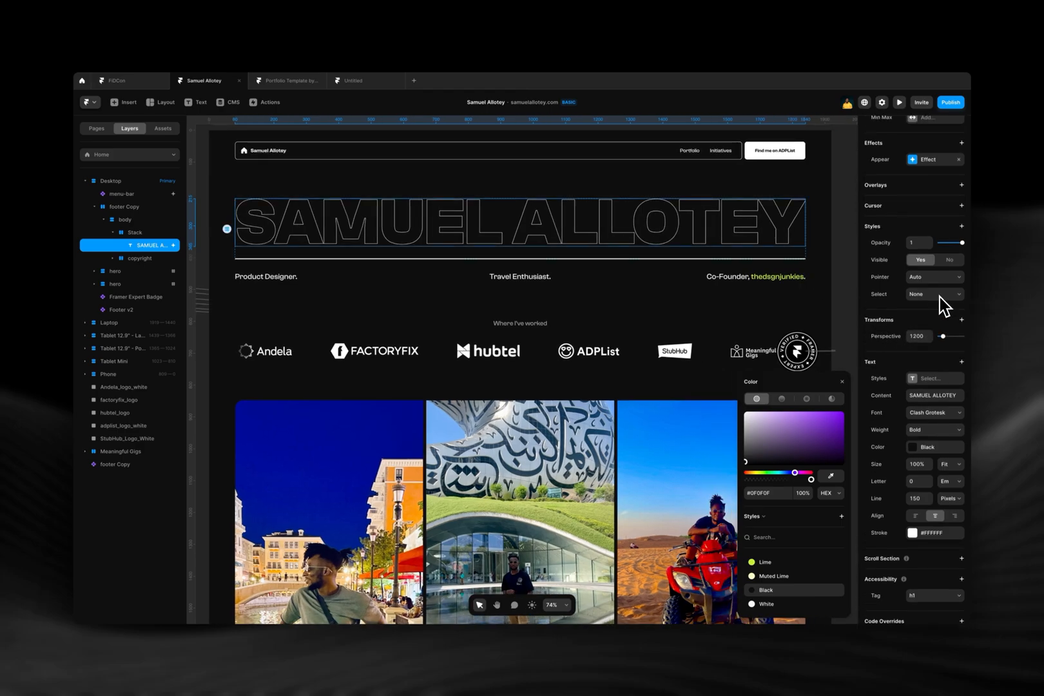
{"action": "mouse_move", "coordinate": [959, 242]}
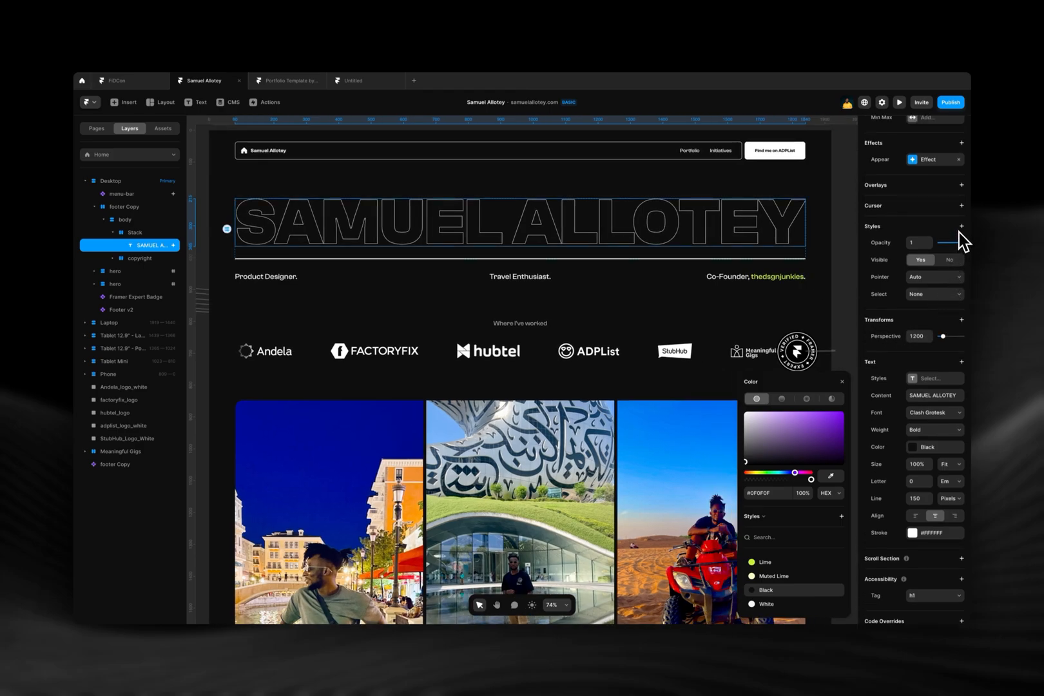
Step: Add a linear mask to the title, setting alpha and dragging the gradient stop to shape the fade
{"action": "left_click", "coordinate": [962, 226]}
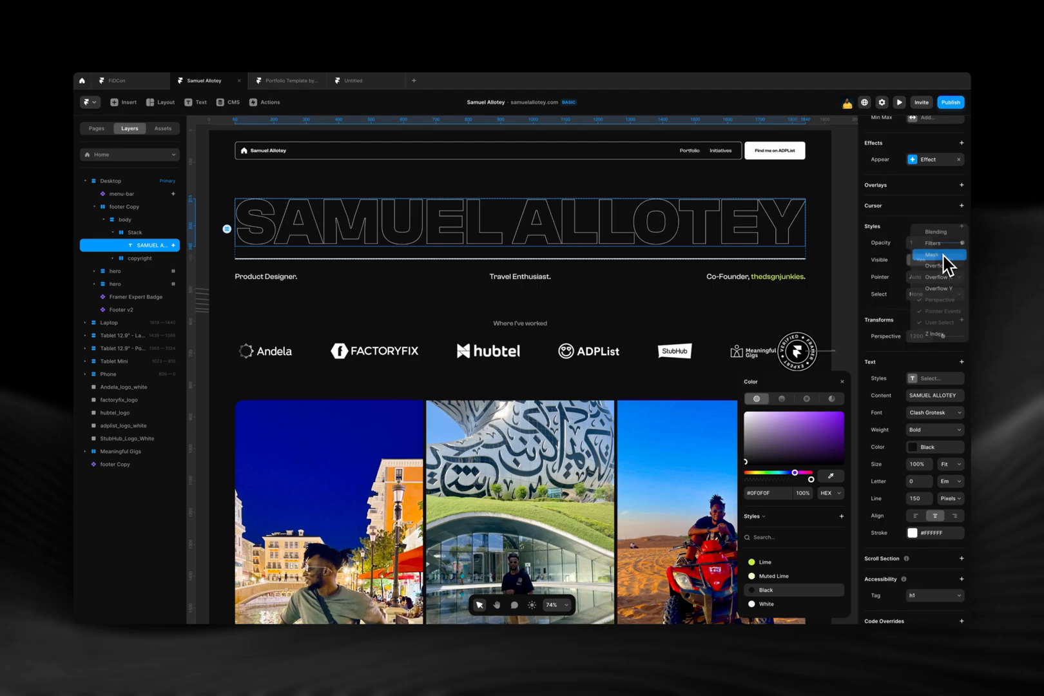
{"action": "left_click", "coordinate": [931, 255]}
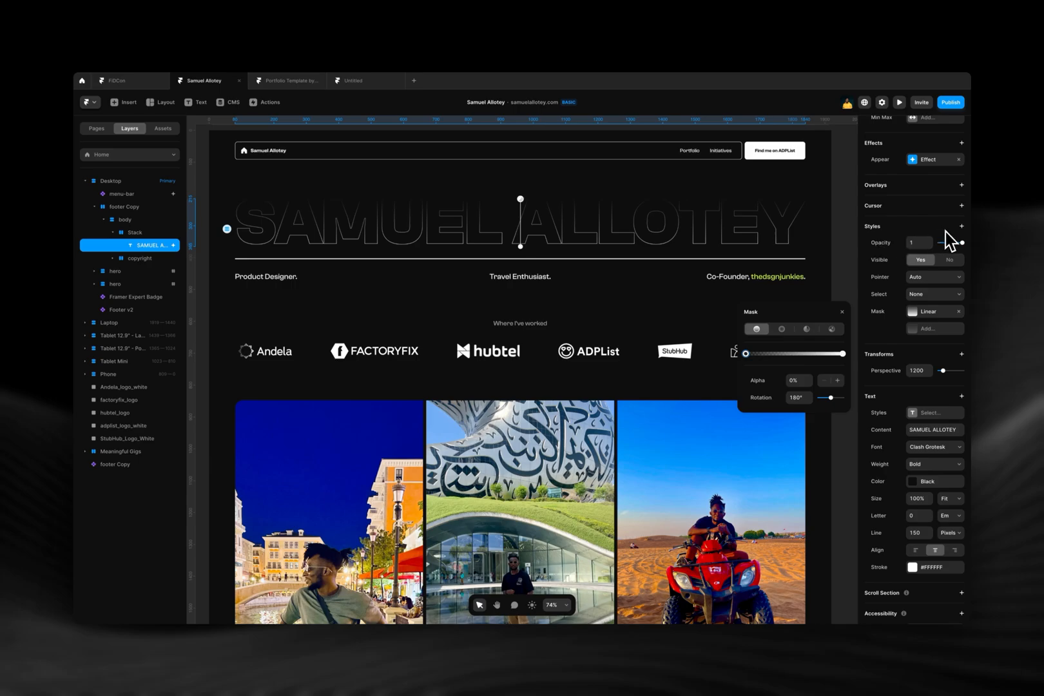
{"action": "left_click", "coordinate": [961, 225]}
{"action": "type", "text": "10"}
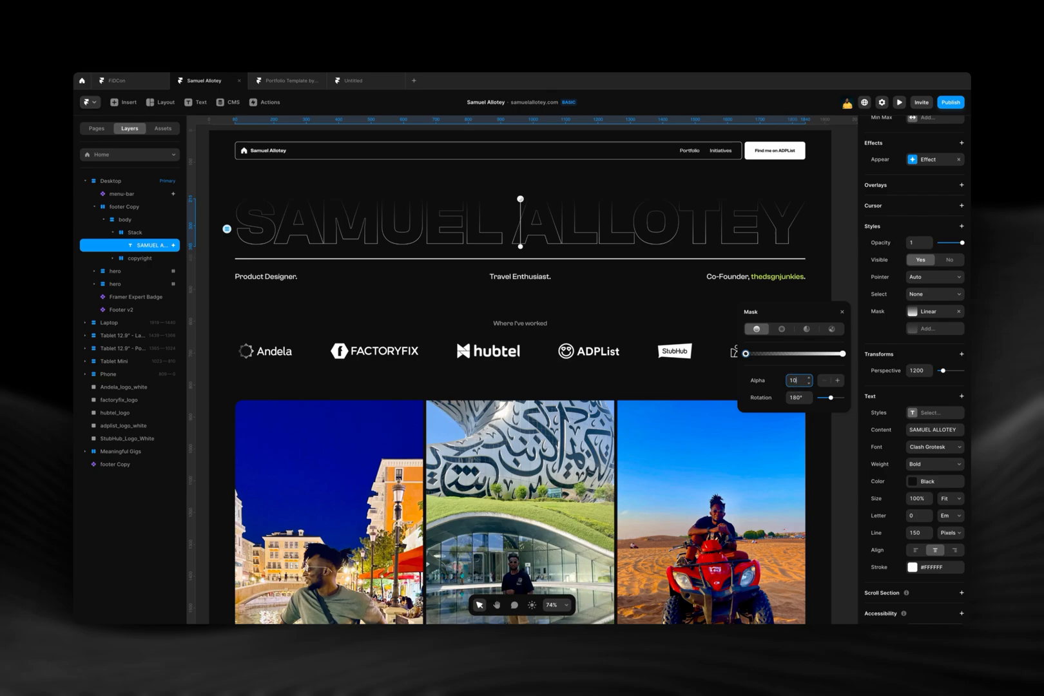
{"action": "left_click_drag", "start_coordinate": [747, 354], "coordinate": [843, 353]}
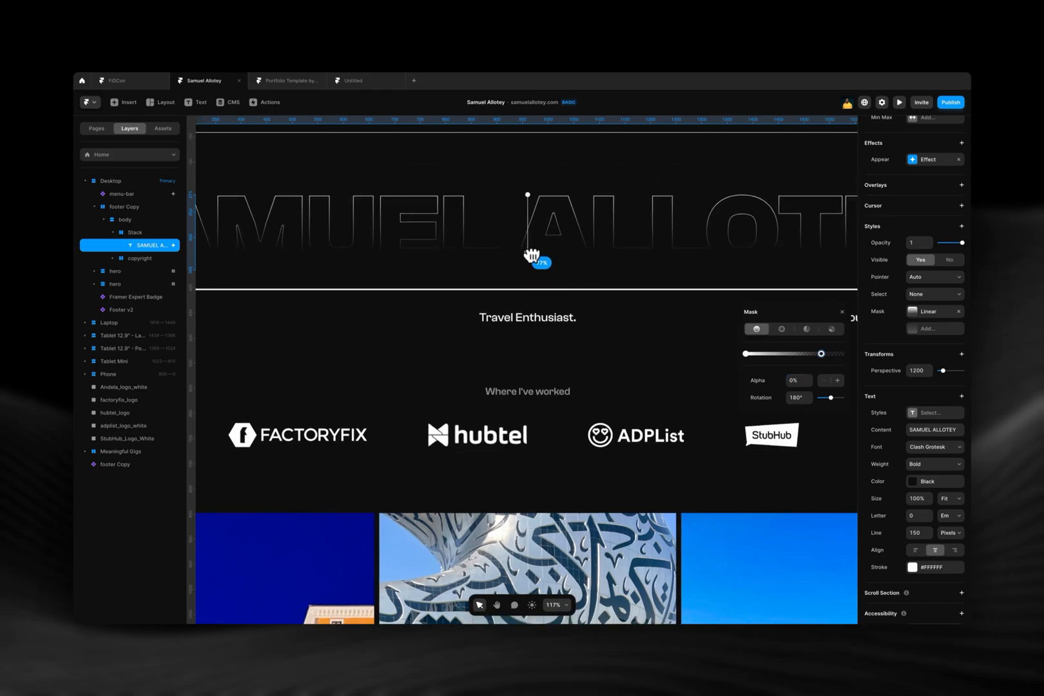
{"action": "left_click", "coordinate": [899, 102]}
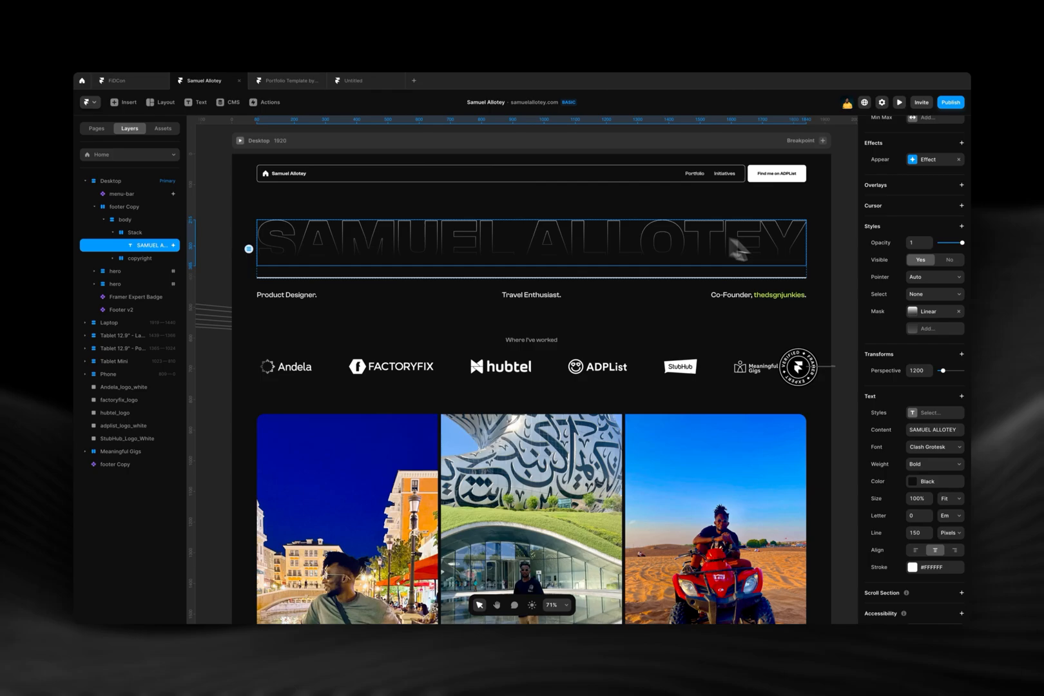
{"action": "left_click", "coordinate": [912, 480]}
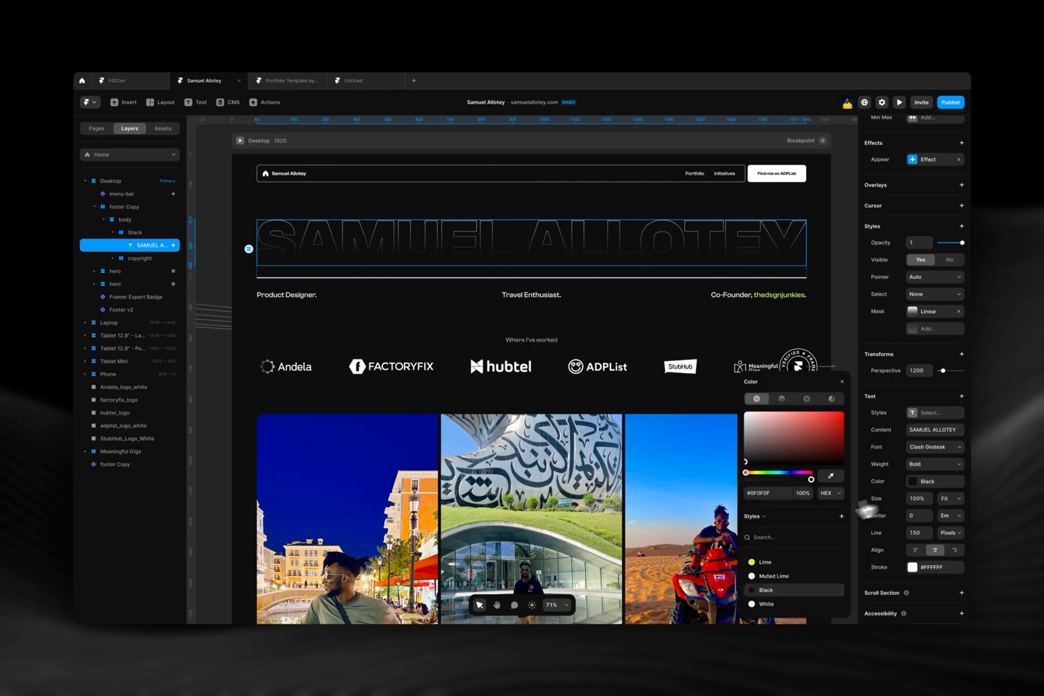